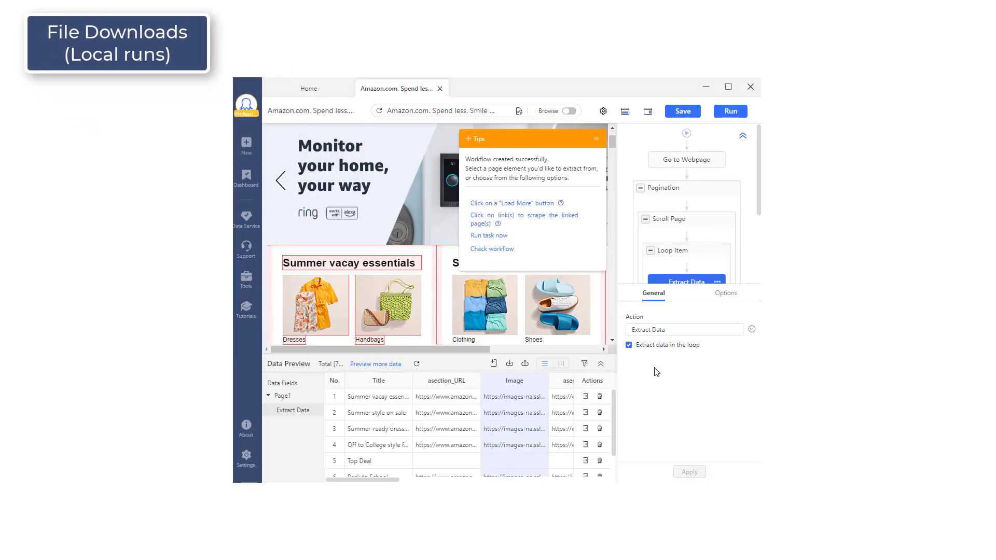
pyautogui.moveTo(410, 465)
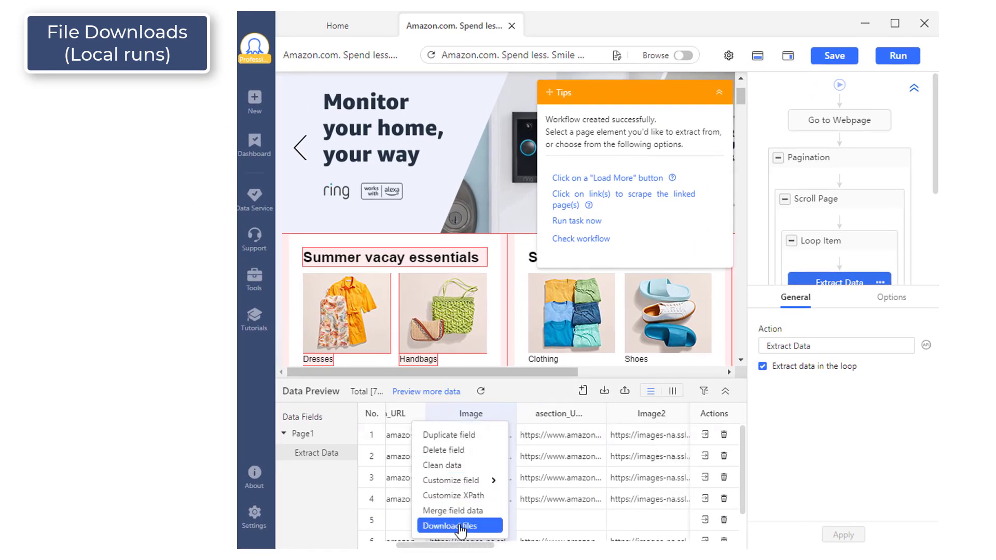
# - Enable Download files on the Image field, save, and run in Standard Mode on this device with downloads confirmed
pyautogui.click(451, 525)
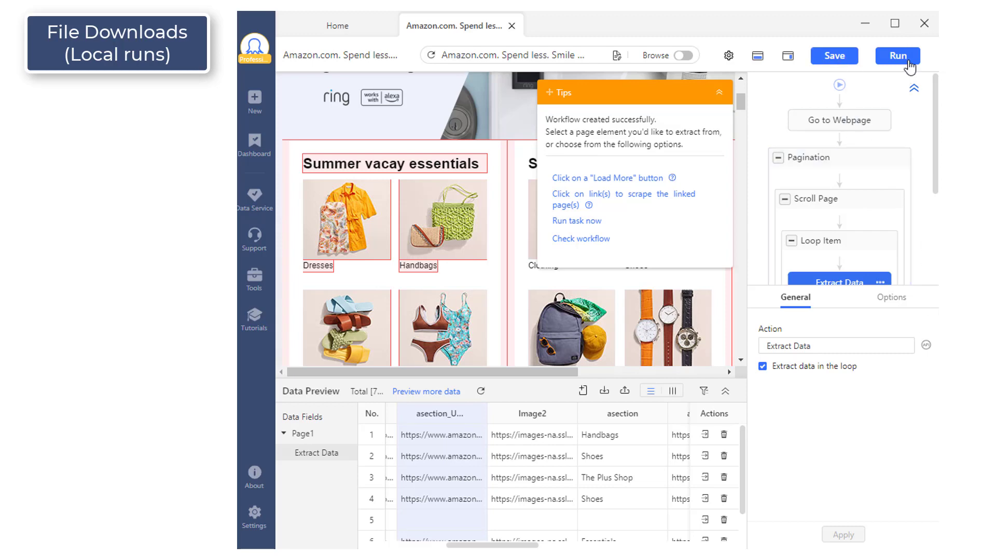
pyautogui.click(833, 56)
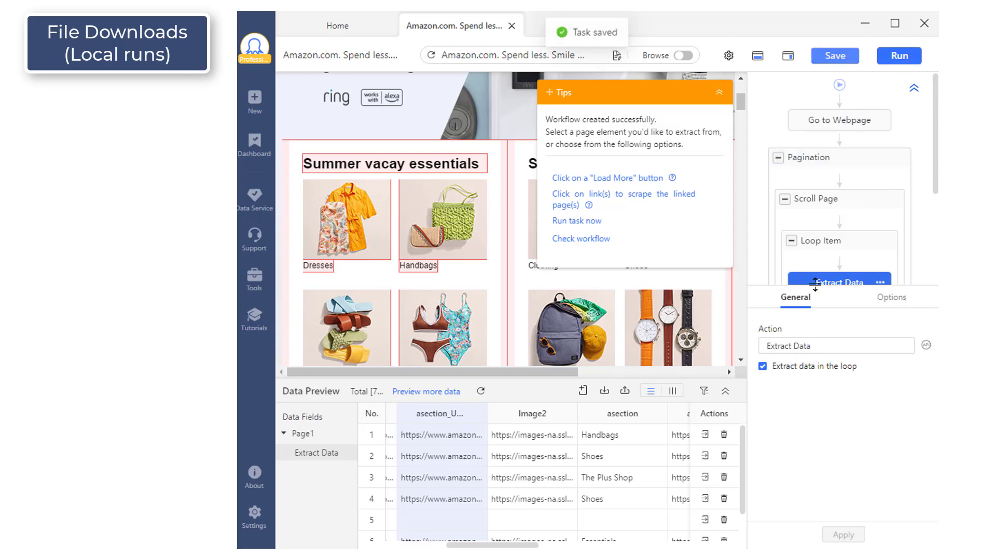
pyautogui.click(898, 56)
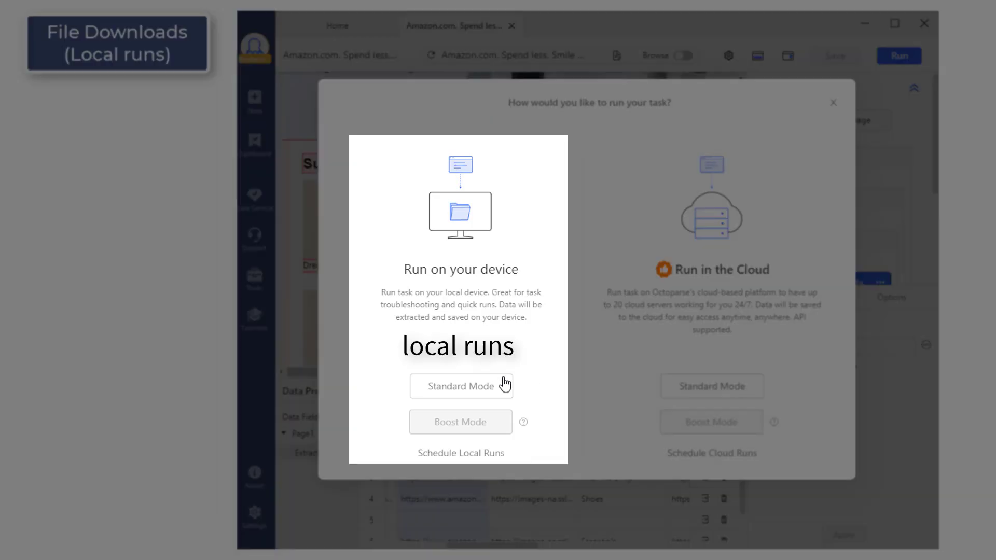
pyautogui.click(461, 386)
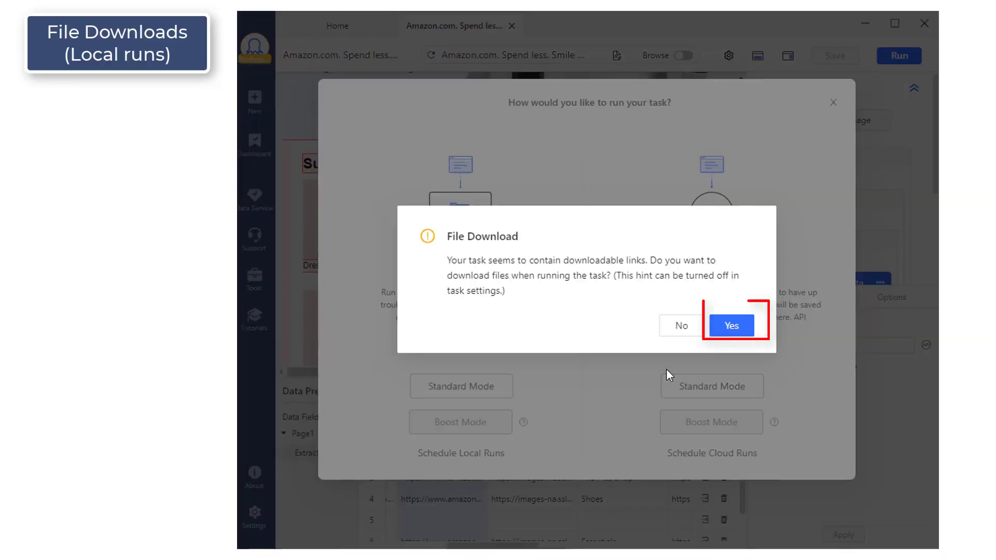
pyautogui.click(730, 325)
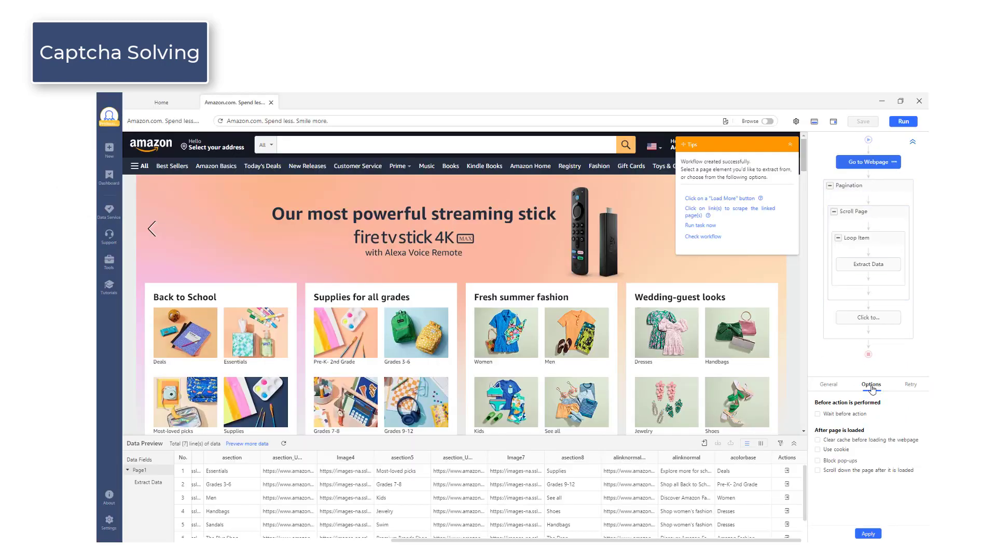
# - Adjust the Go to Webpage loading options and dismiss the run choices without running
pyautogui.click(817, 413)
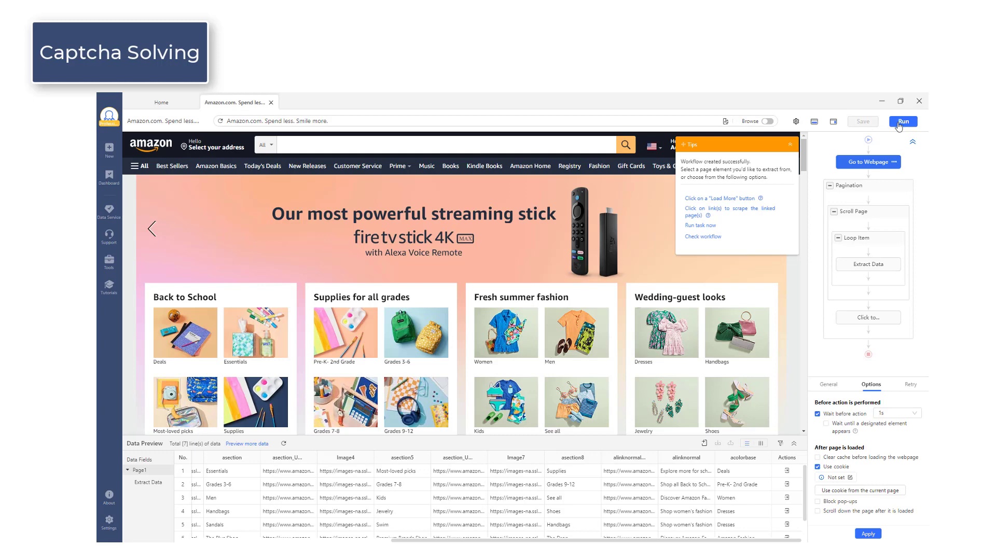
pyautogui.click(902, 121)
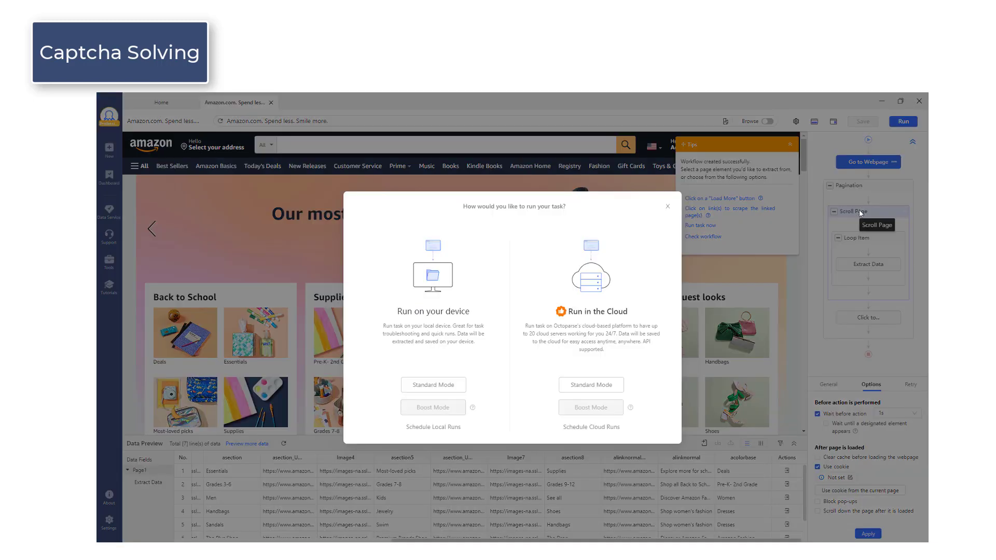
pyautogui.moveTo(572, 346)
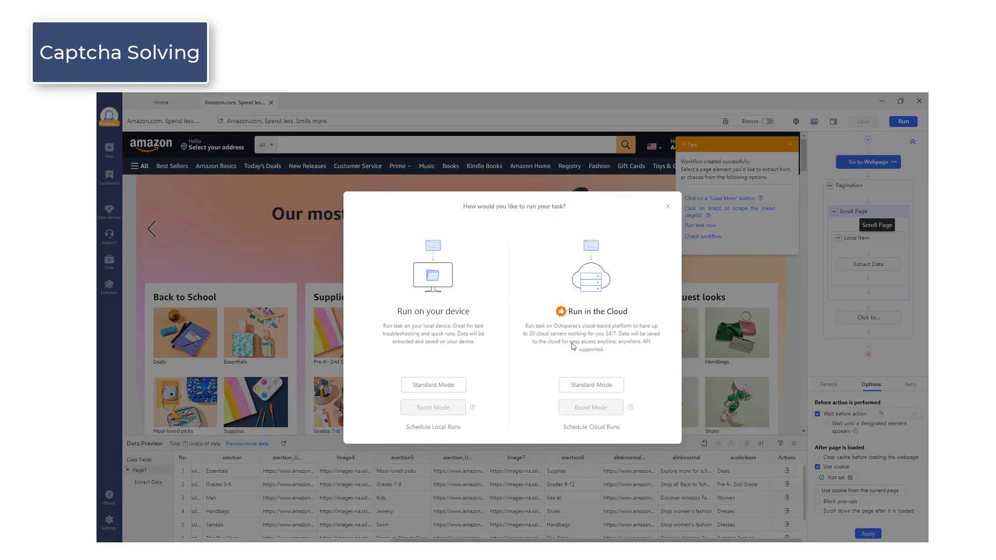
pyautogui.click(432, 385)
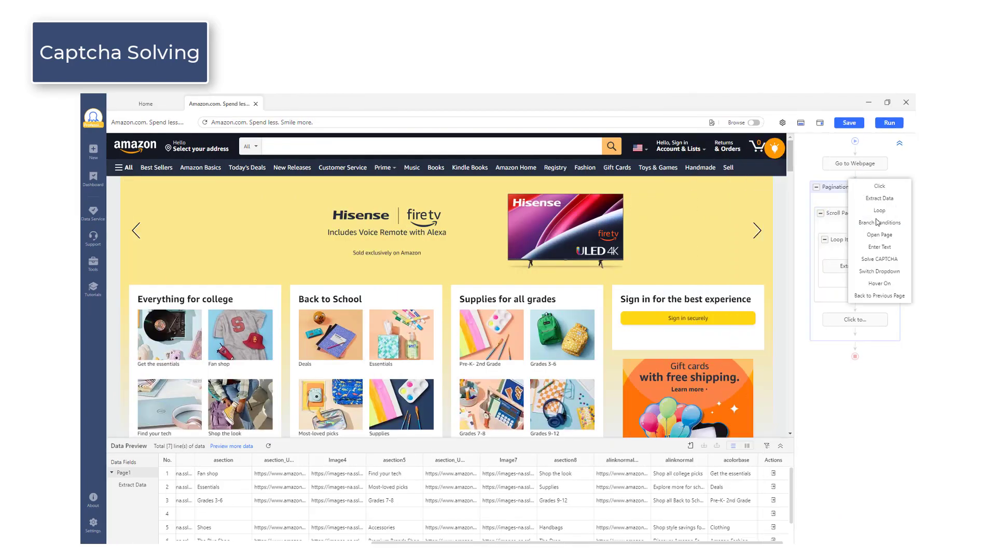
# - Insert a Solve CAPTCHA step after the page-opening step and review its settings
pyautogui.click(879, 258)
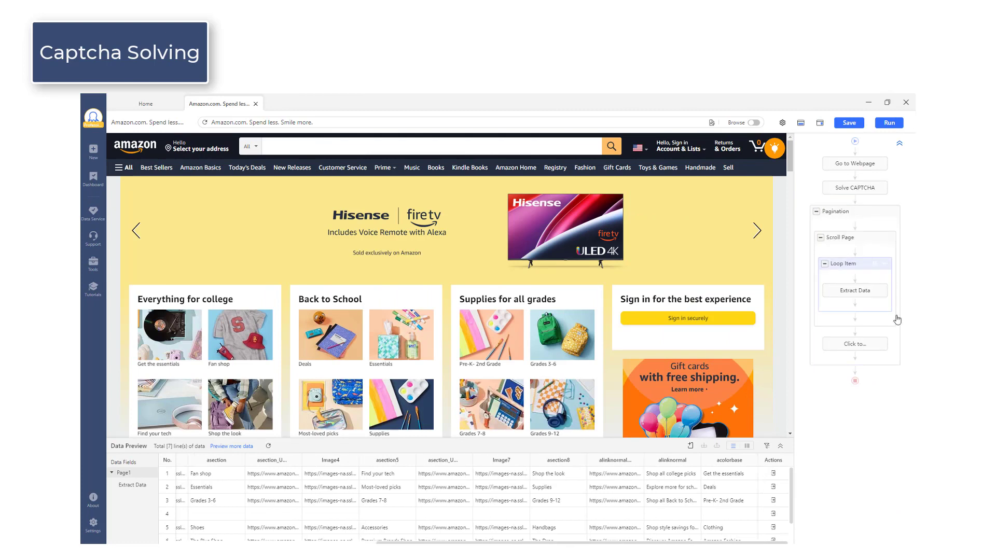
pyautogui.click(854, 187)
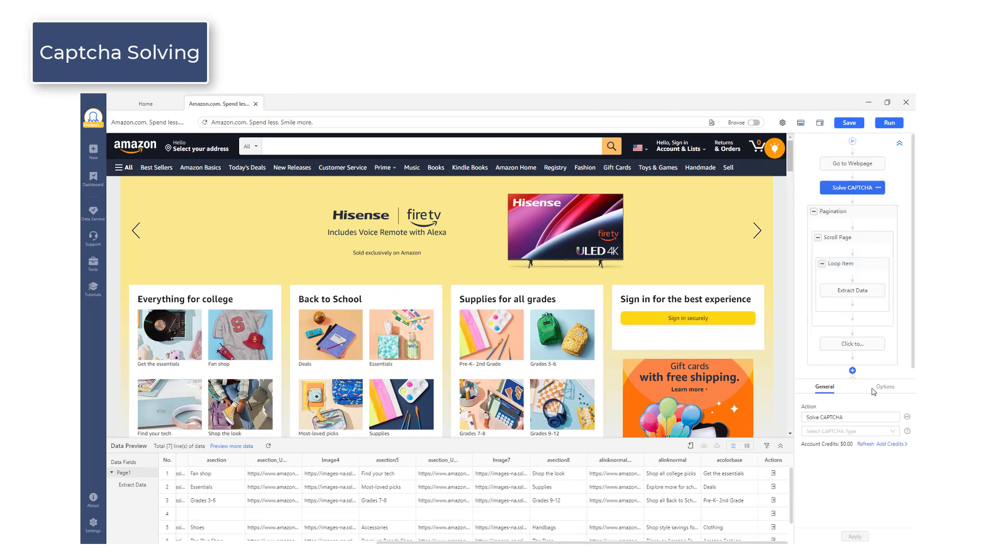
pyautogui.click(849, 430)
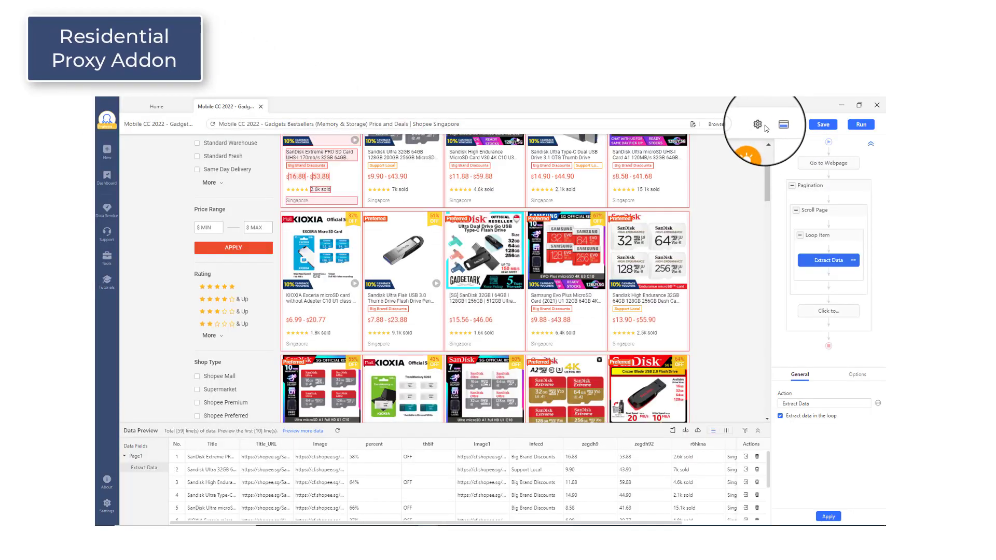
pyautogui.moveTo(758, 124)
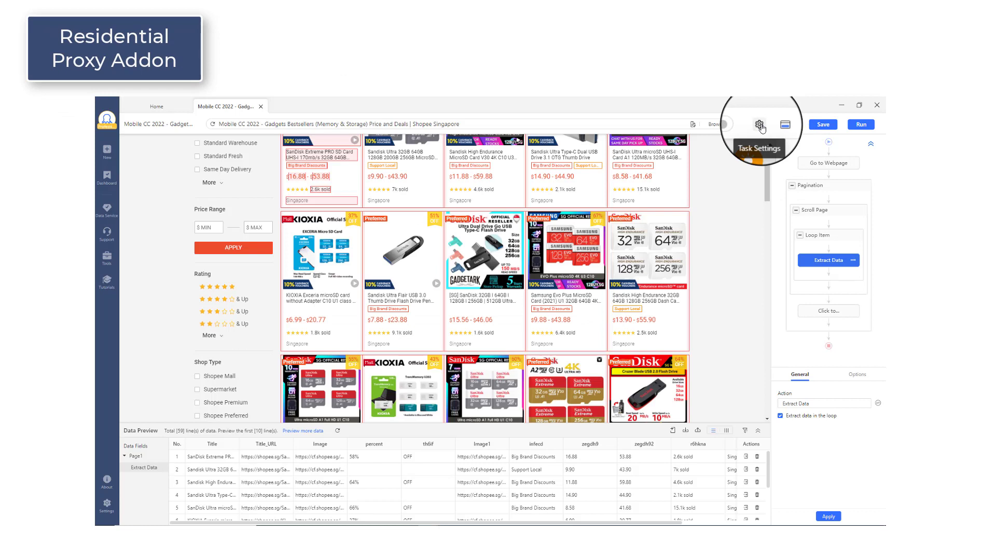
# - In Anti-blocking Settings turn on proxy access and back out of the own-proxy list setup
pyautogui.click(760, 124)
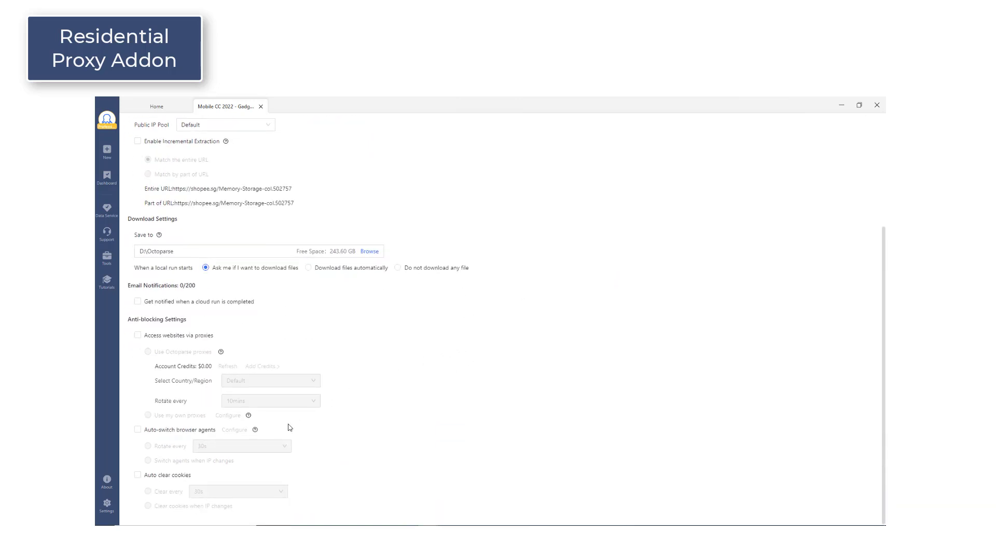
pyautogui.click(138, 334)
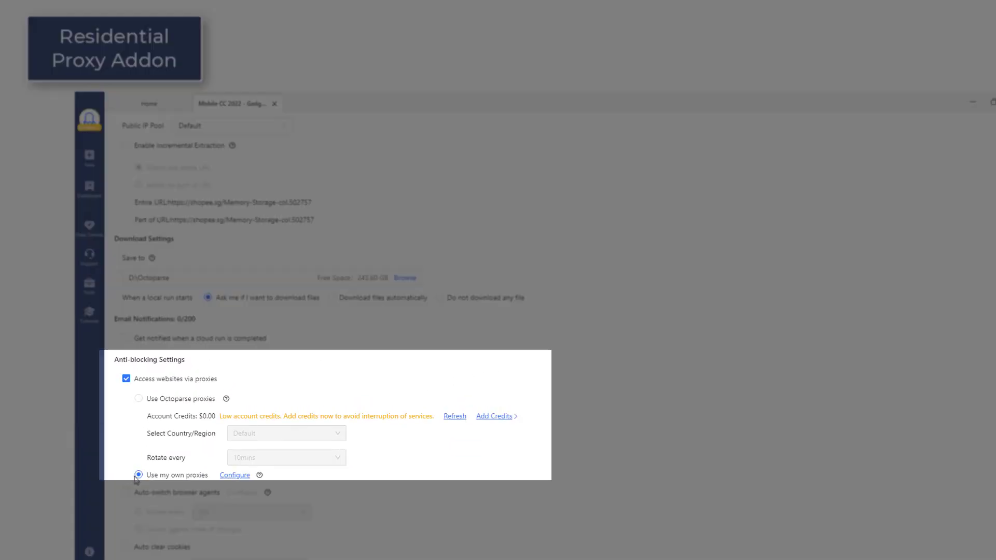
pyautogui.click(235, 474)
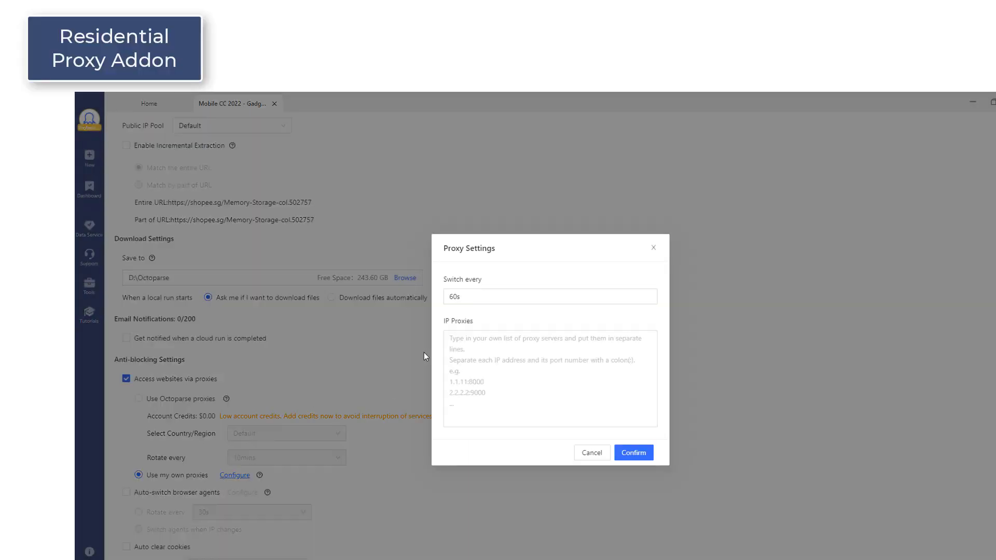
pyautogui.click(590, 452)
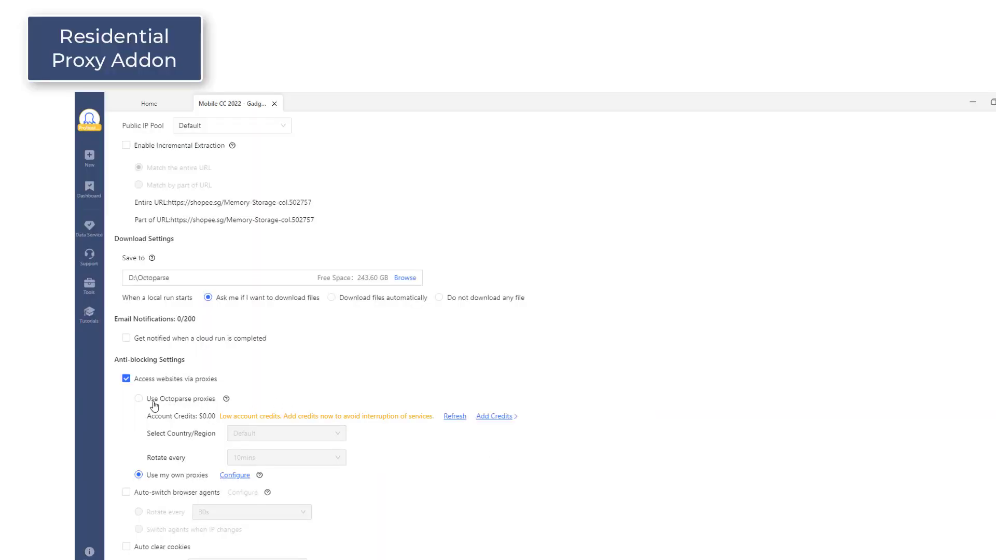
# - Try Use Octoparse proxies, hit the Insufficient account credits dialog, and go to Add Credits
pyautogui.click(139, 399)
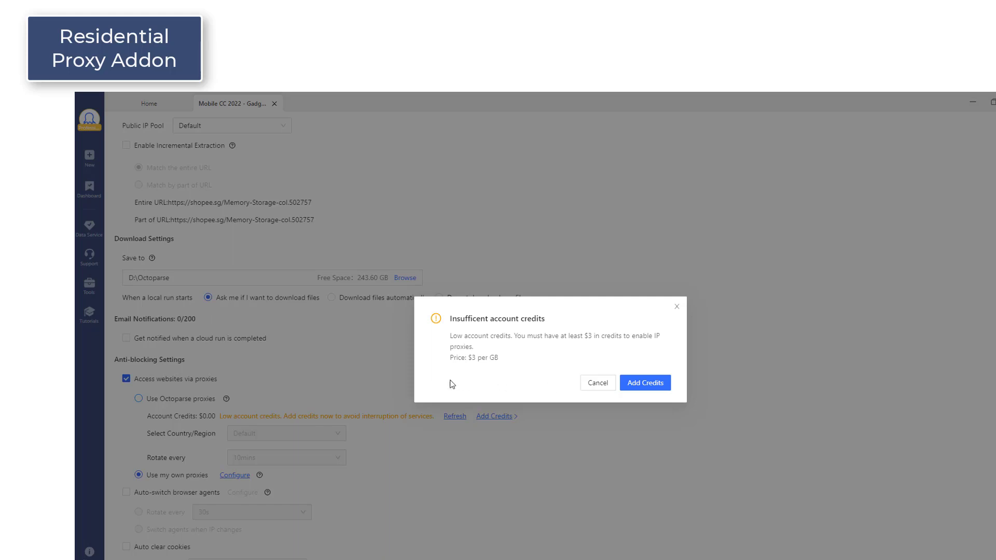
pyautogui.moveTo(641, 392)
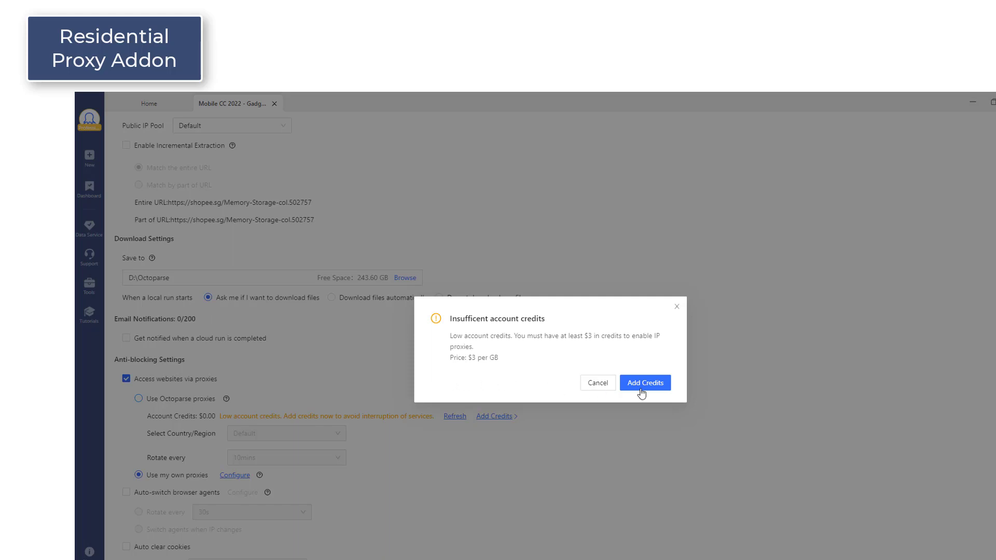
pyautogui.click(597, 382)
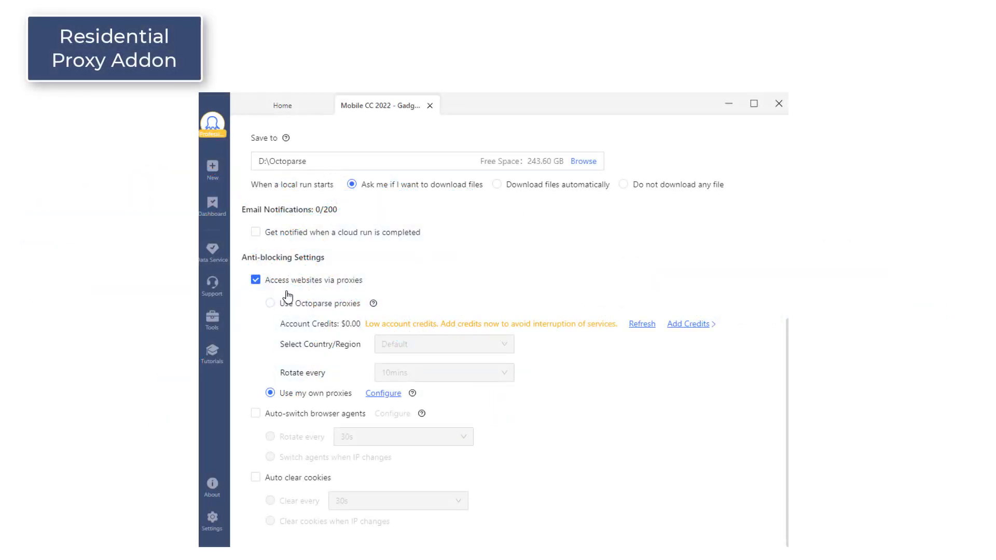
pyautogui.click(688, 324)
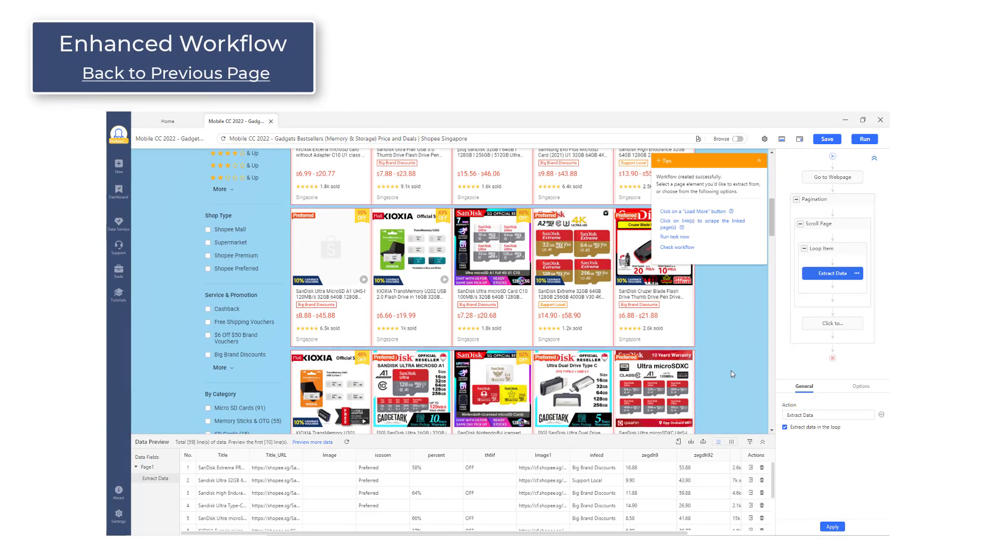
# - Set the workflow to click each extracted Title_URL product link
pyautogui.scroll(-3)
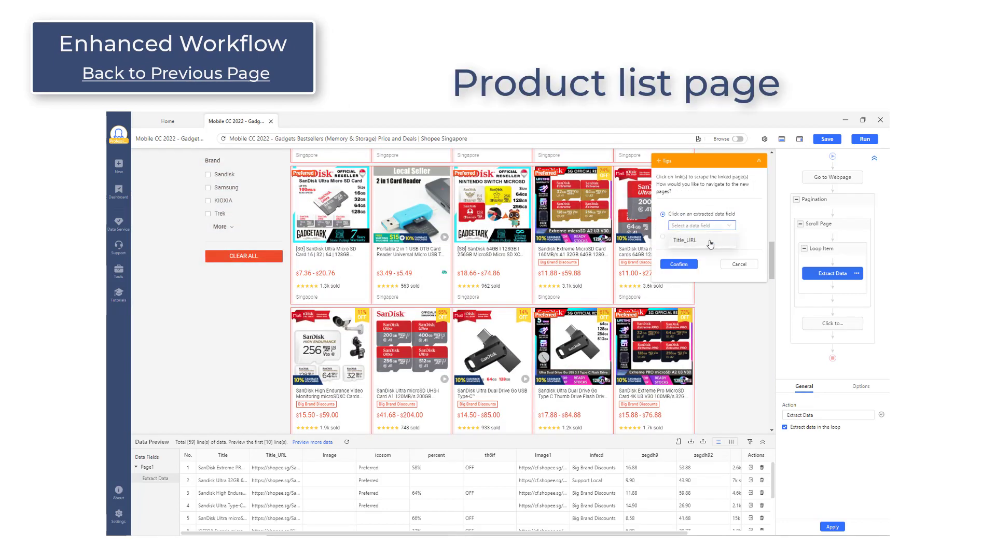
pyautogui.click(678, 264)
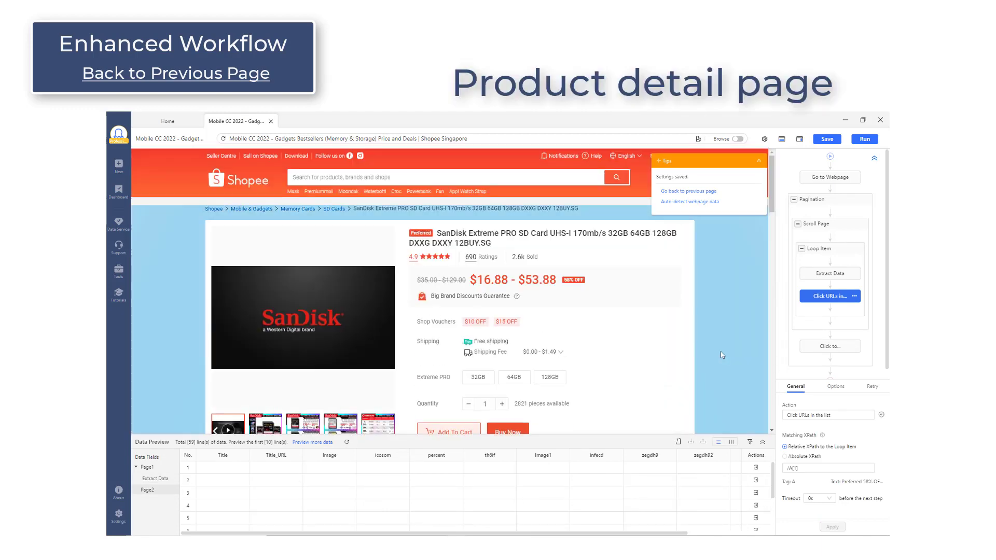
pyautogui.scroll(-3)
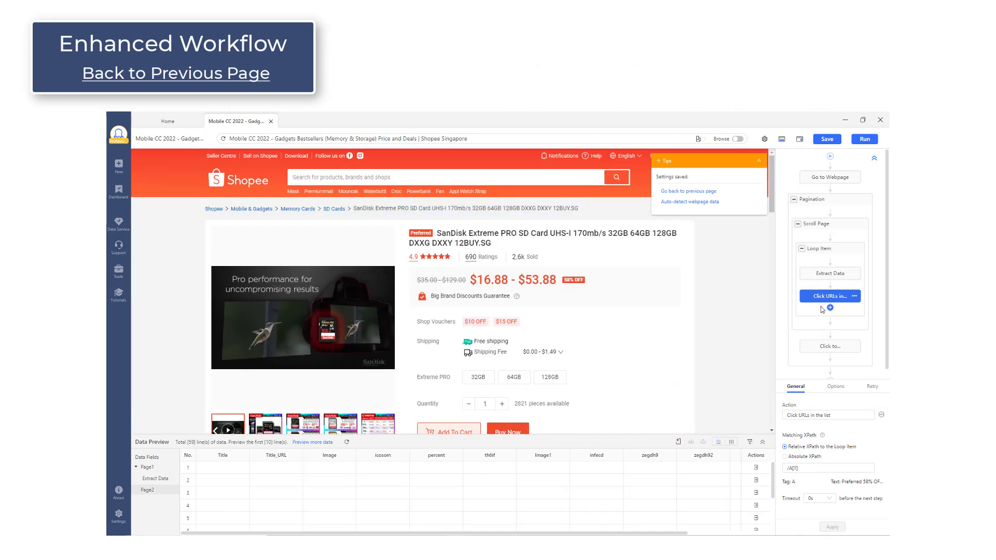
# - Add a Back to Previous Page step after Click URLs and inspect it
pyautogui.click(857, 295)
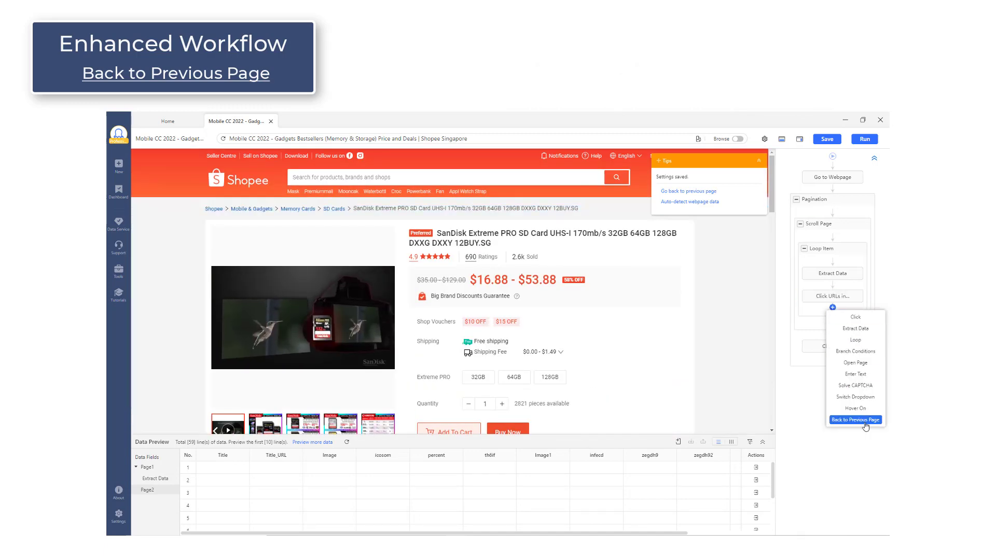
pyautogui.click(855, 419)
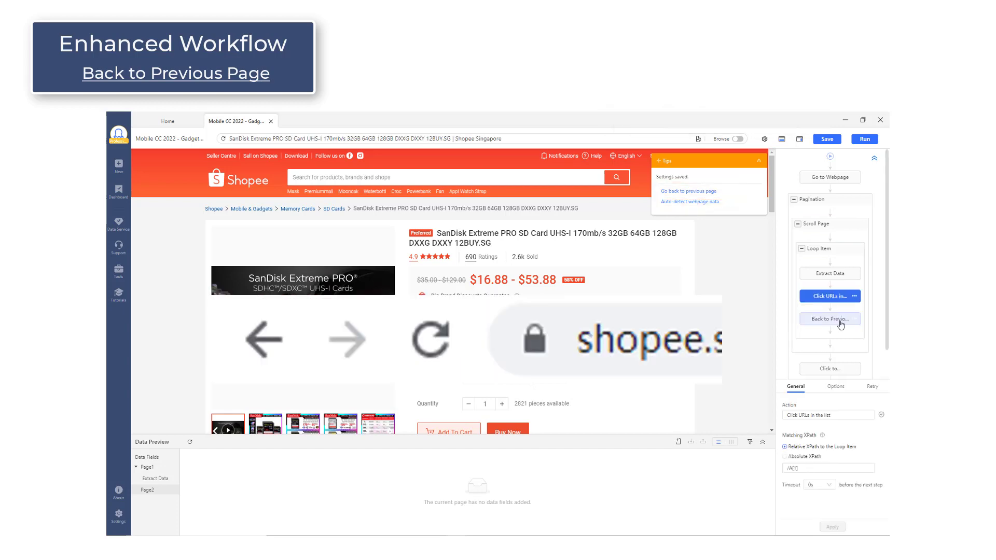
pyautogui.click(829, 318)
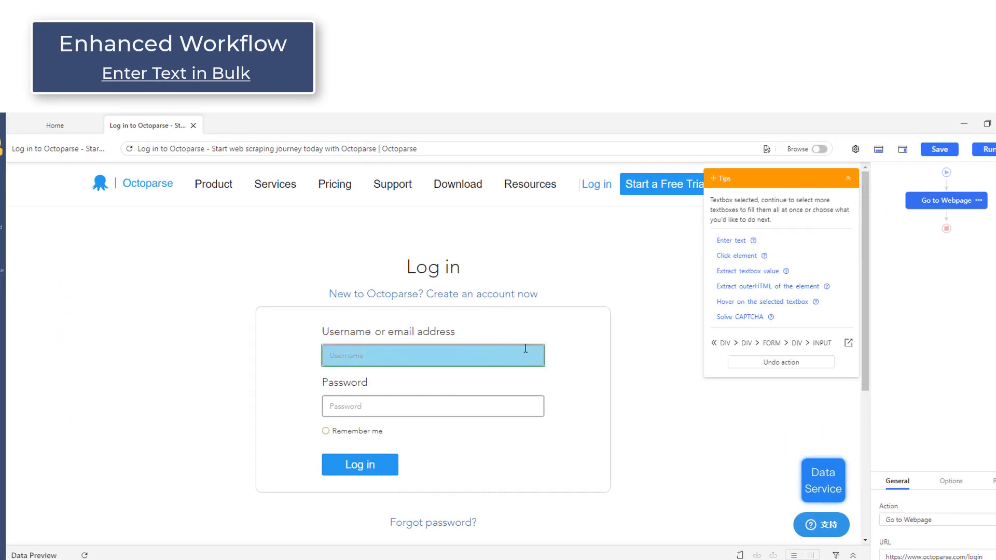
# - Enter text into the Username and Password boxes in bulk from pasted credential lines, looping over each line
pyautogui.click(731, 240)
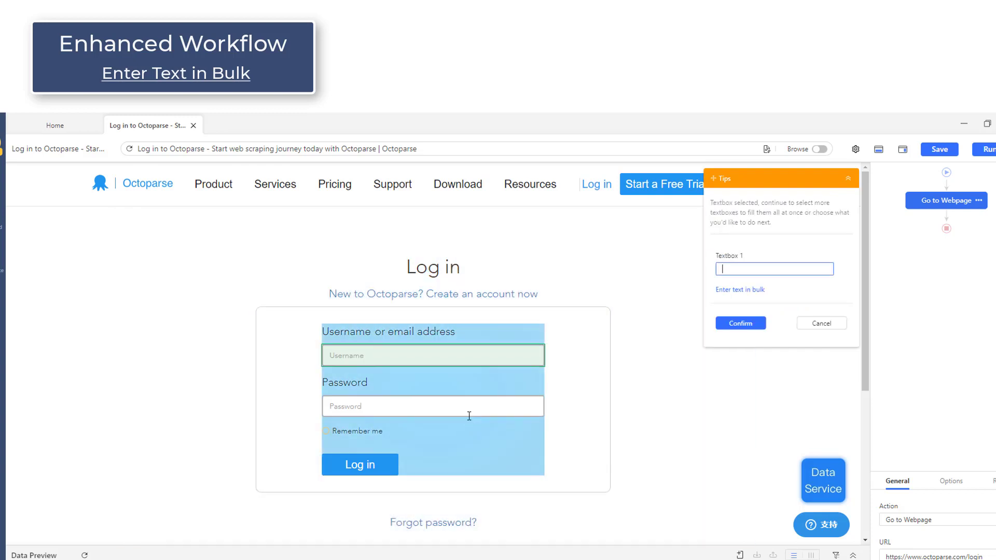
pyautogui.click(432, 406)
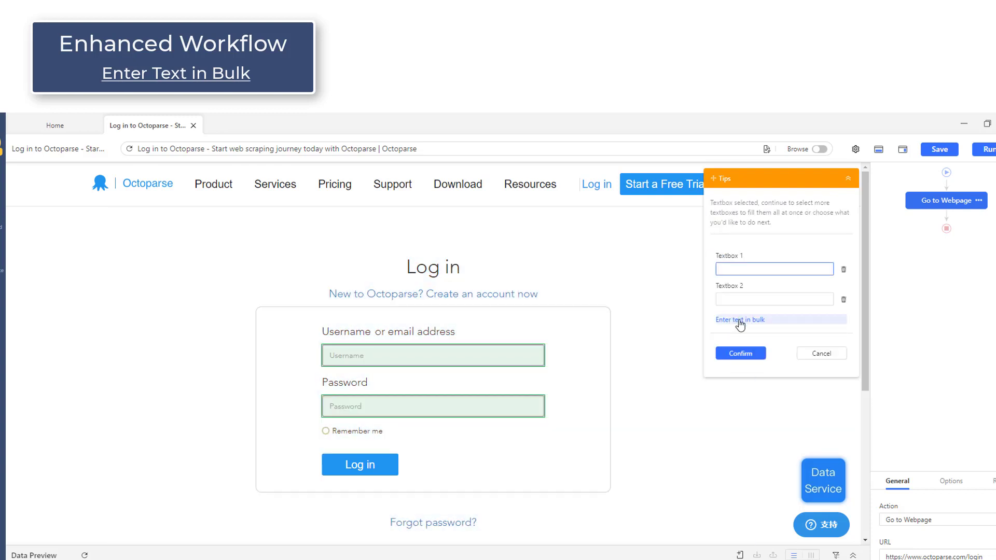
pyautogui.click(740, 320)
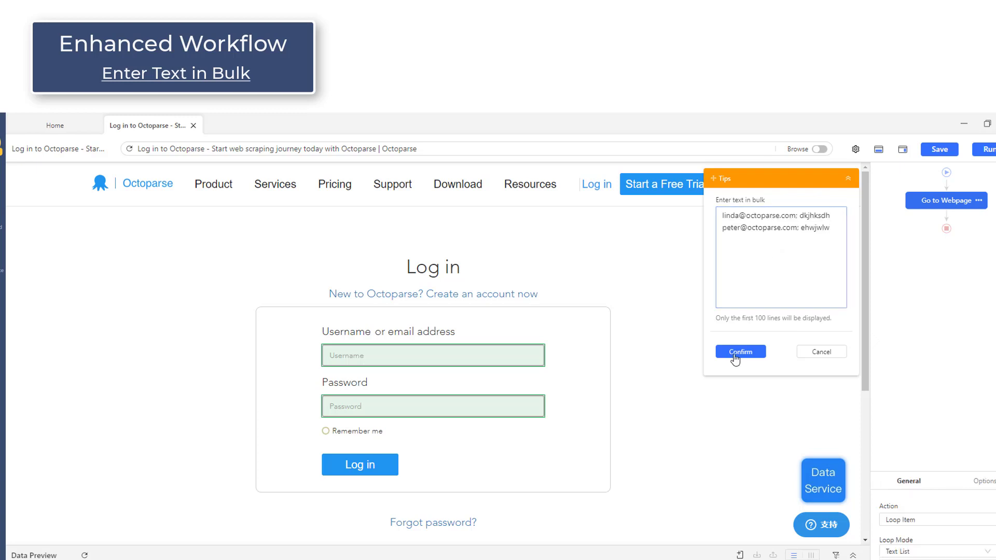
pyautogui.click(740, 352)
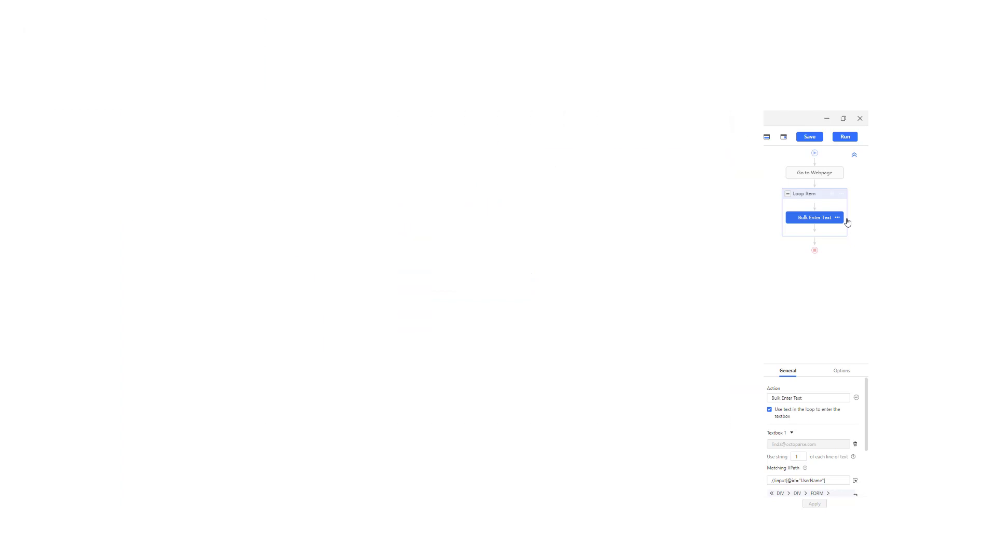
pyautogui.click(844, 136)
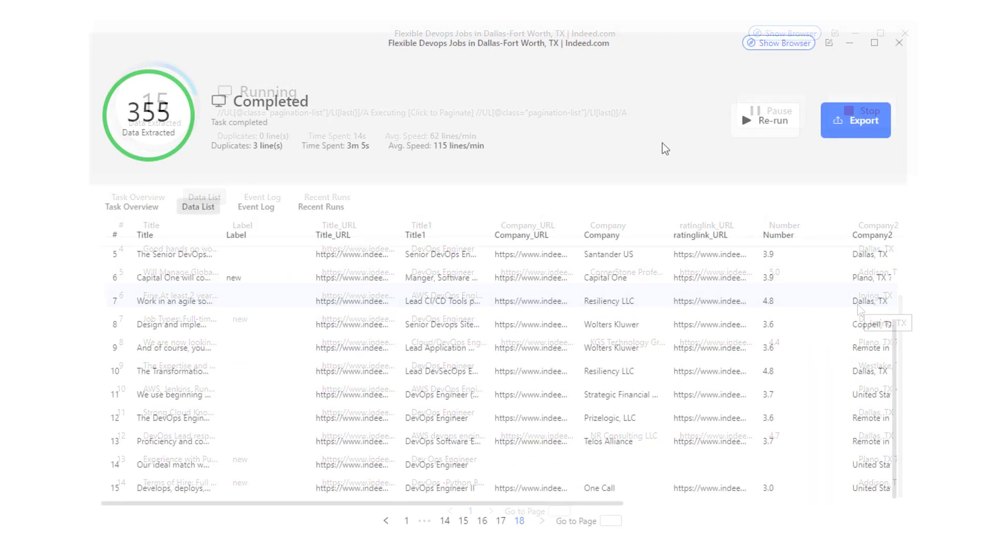
# - View the completed Indeed Devops run's 355 extracted rows in the Data List
pyautogui.click(131, 206)
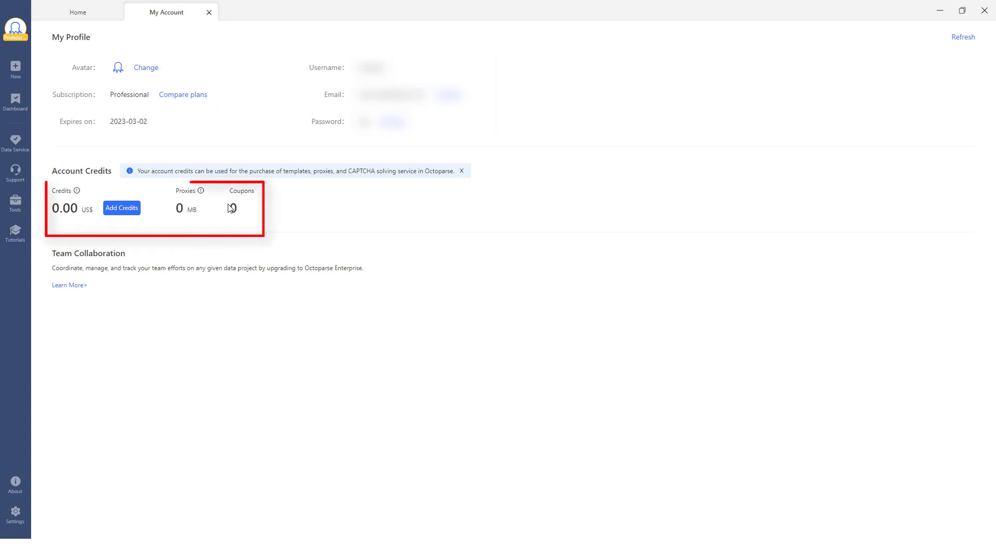
# - Review My Account credits and bring up the Upgrade pricing plans (Free, Standard, Professional, Enterprise)
pyautogui.click(15, 28)
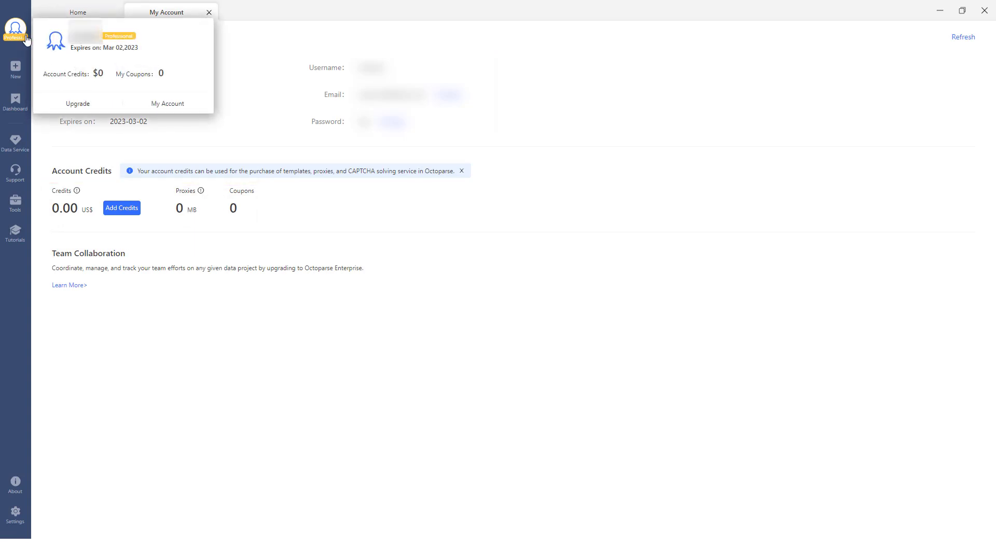
pyautogui.click(77, 104)
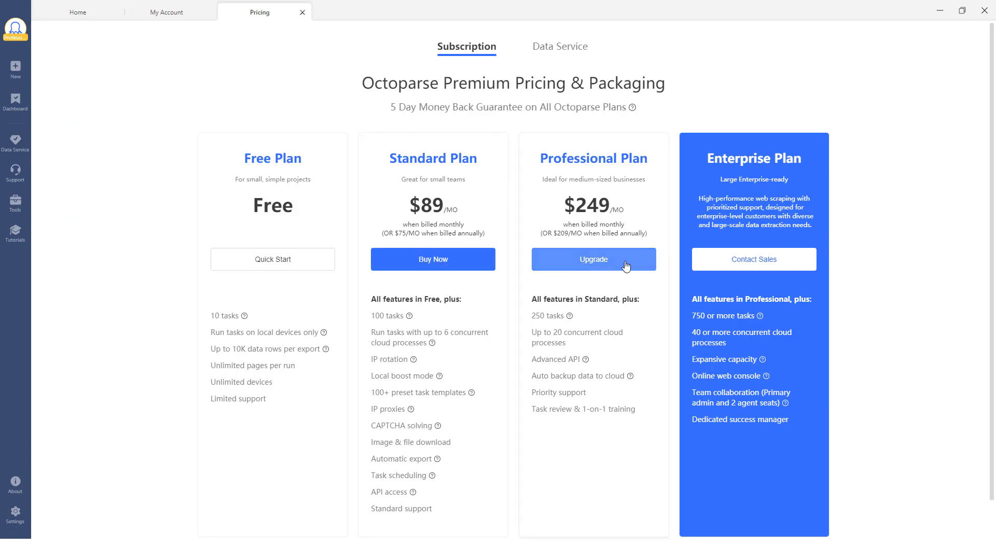
pyautogui.scroll(-3)
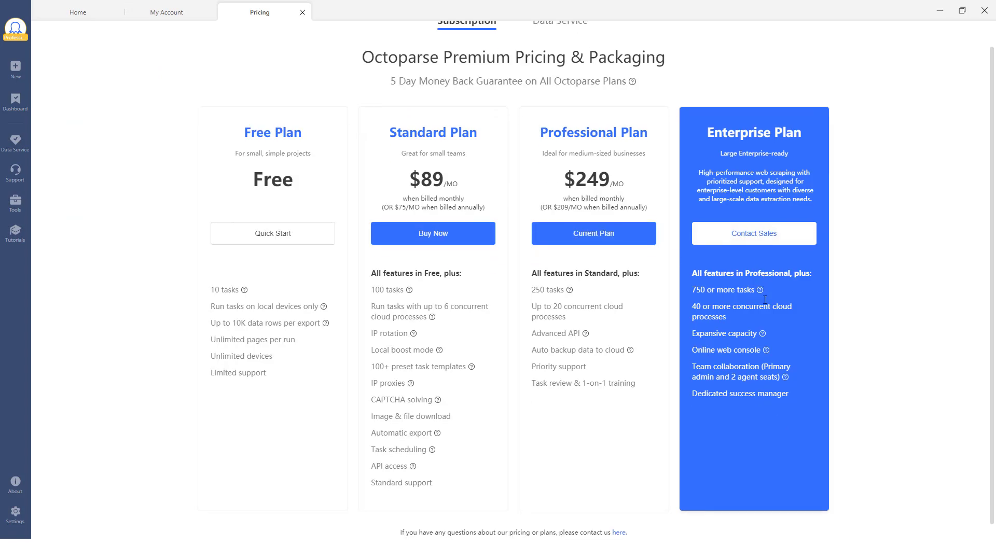